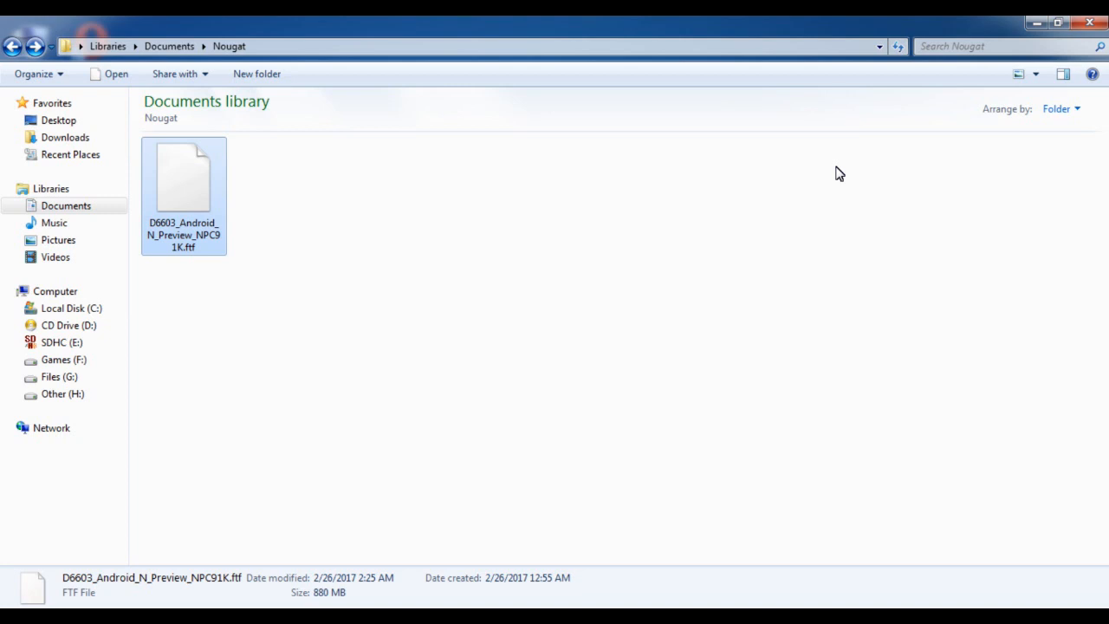
mouse_move(108, 173)
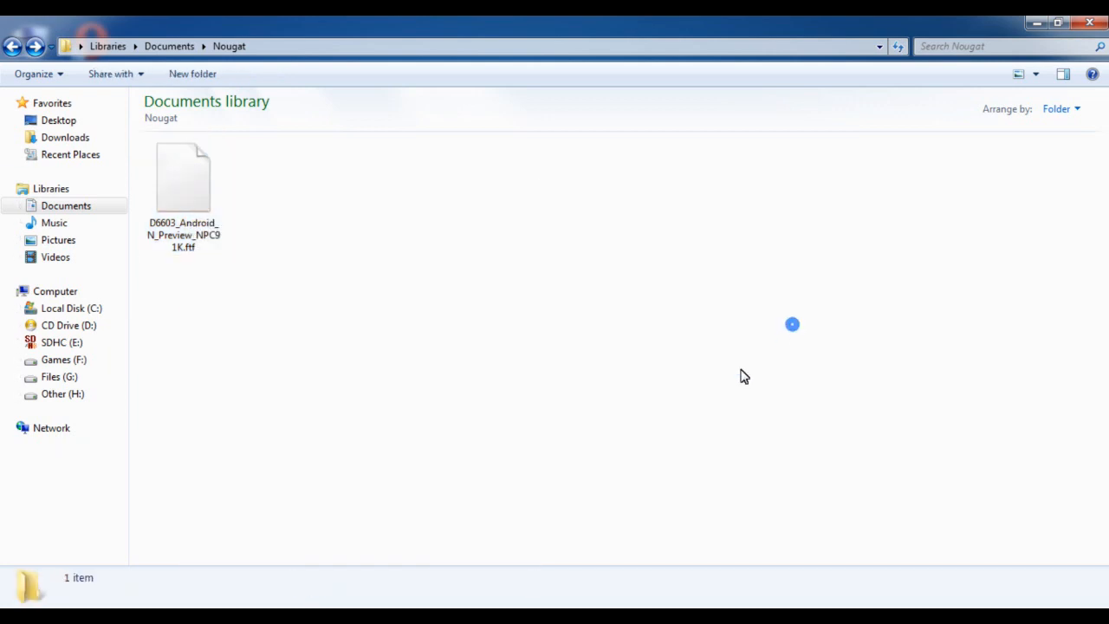
Launch the Flashtool-drivers installer from C:\Flashtool\drivers.
left_click(184, 177)
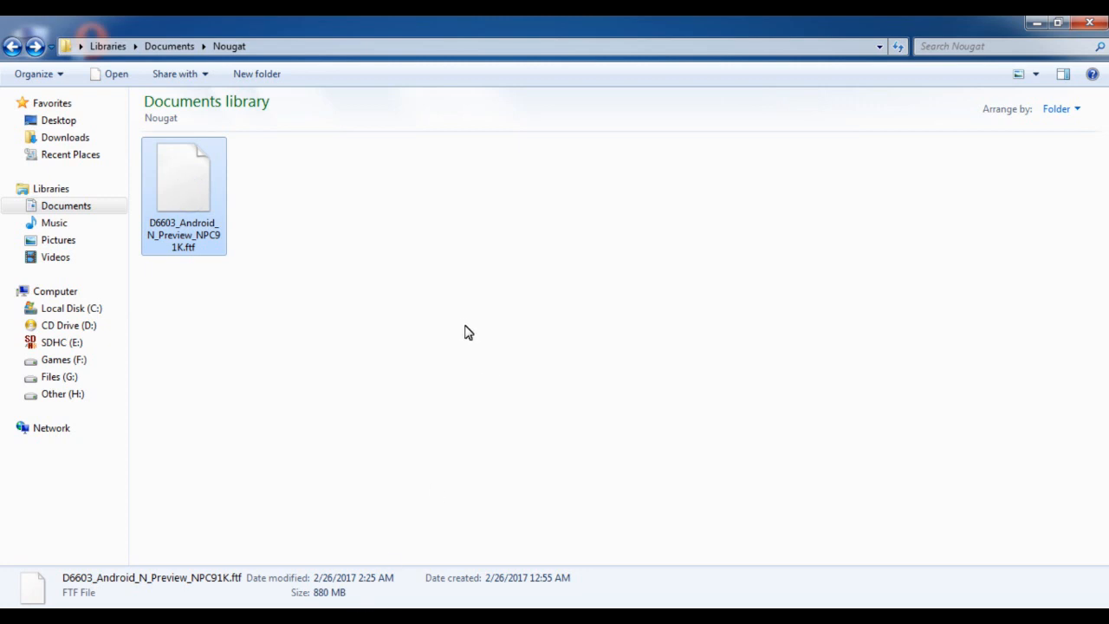
mouse_move(466, 324)
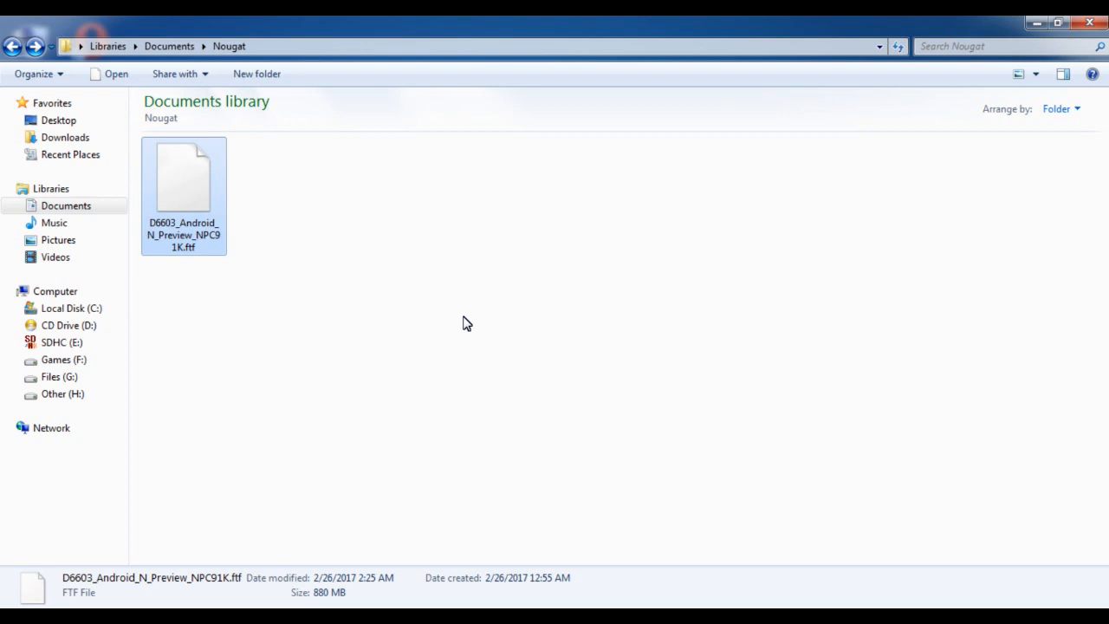
mouse_move(267, 298)
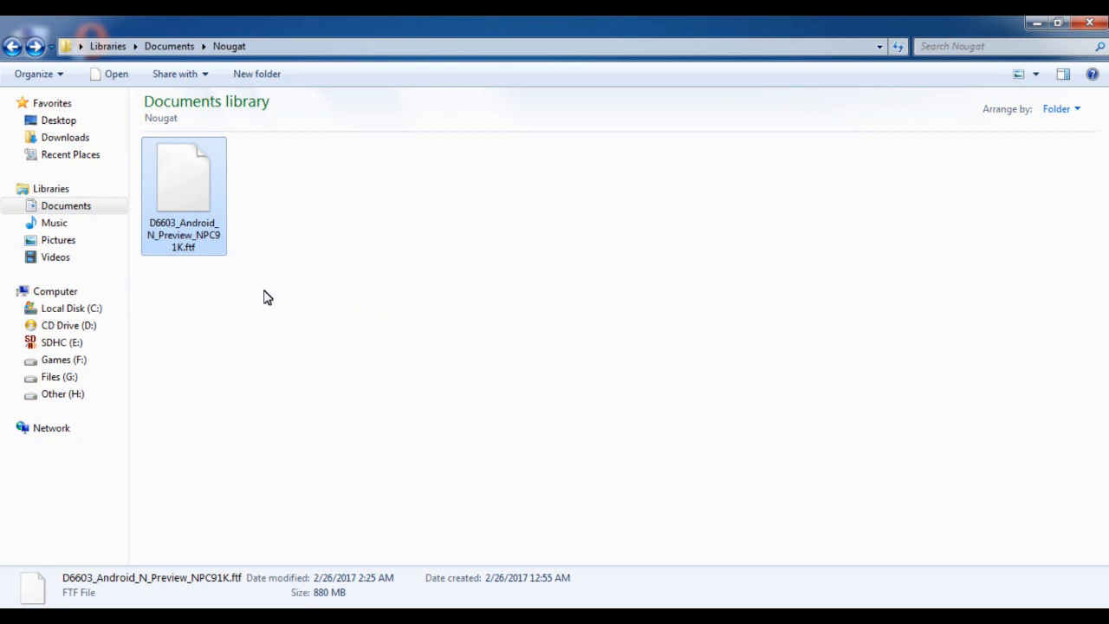
left_click(71, 308)
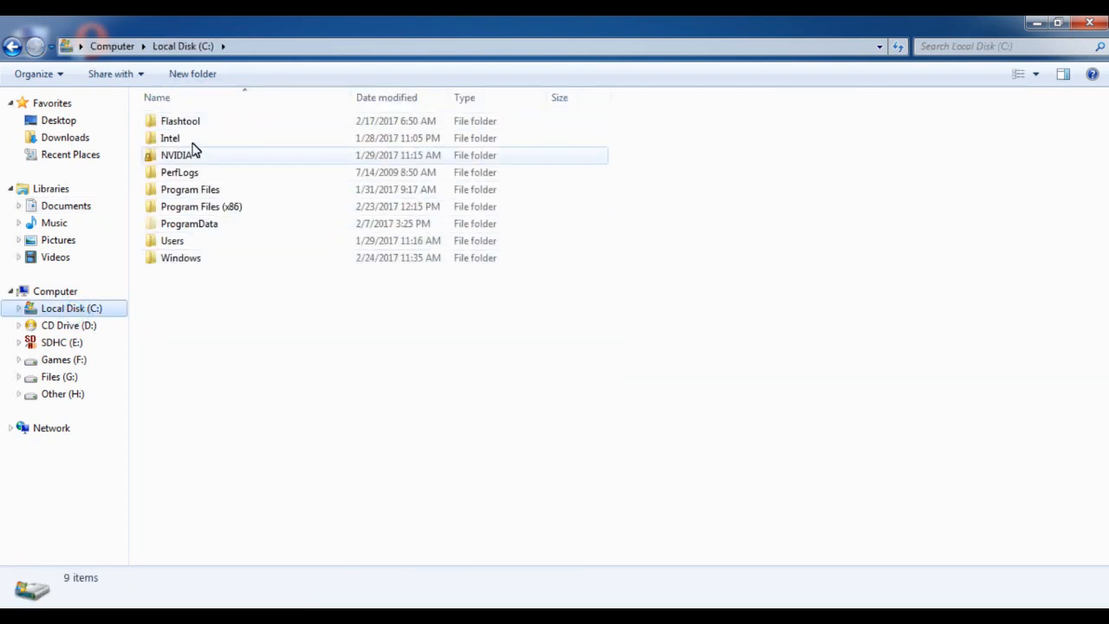
double_click(180, 122)
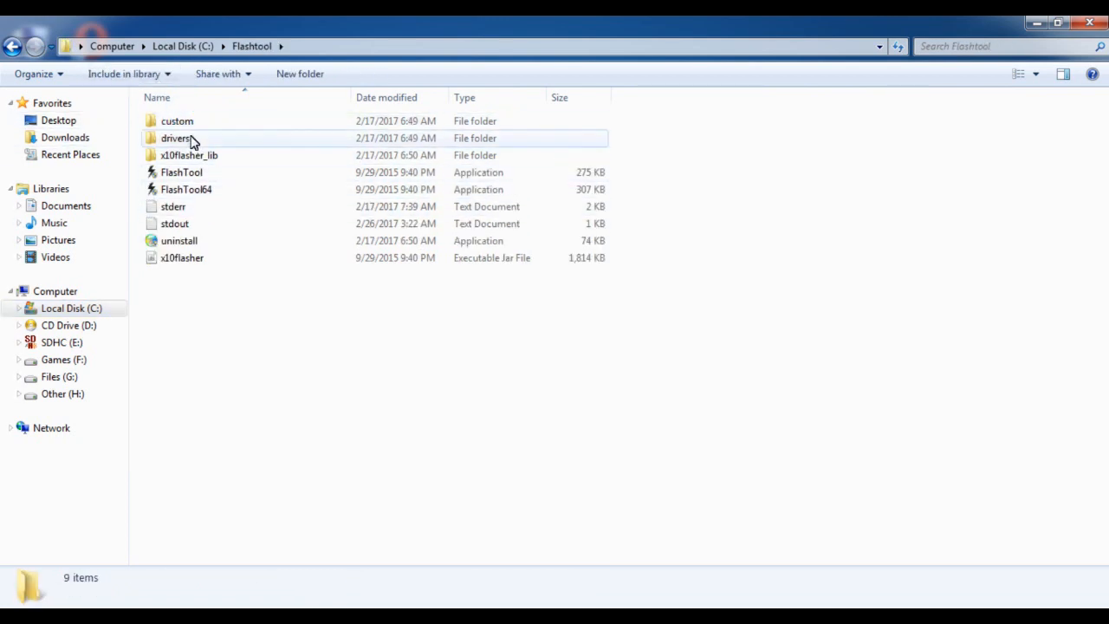
double_click(177, 138)
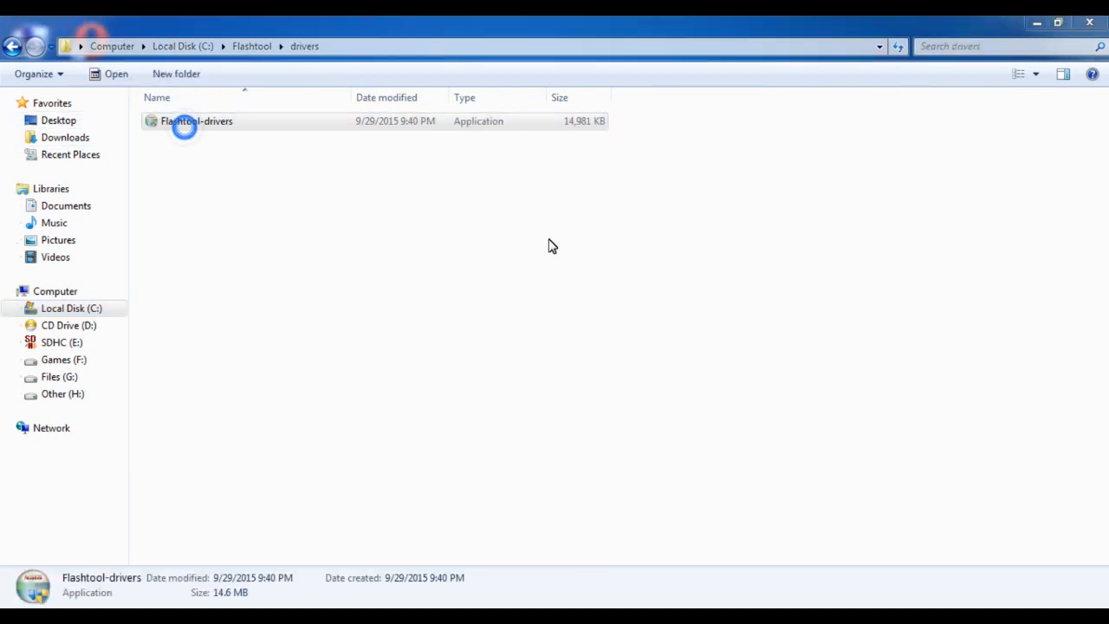
double_click(198, 121)
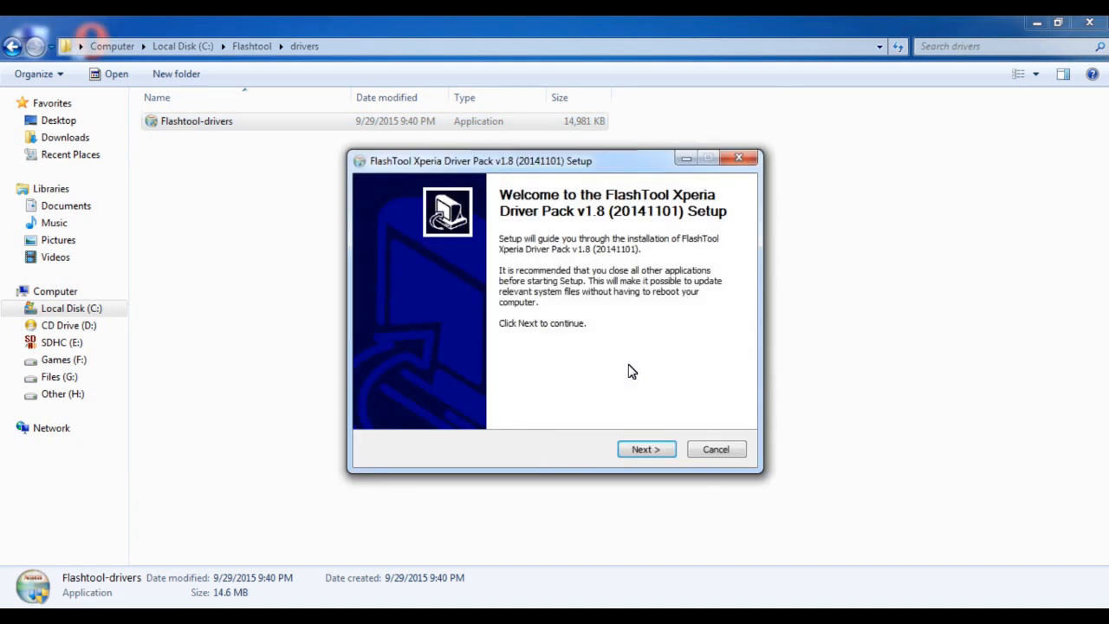
Tick Flashmode and Fastboot drivers in the component list, then cancel the setup.
left_click(644, 448)
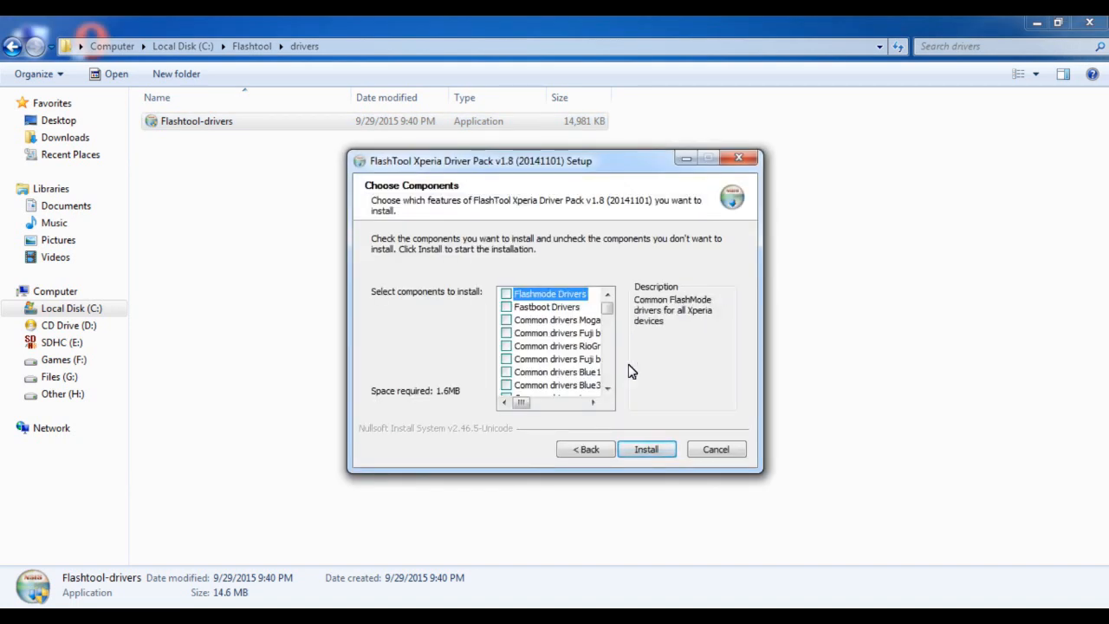
left_click(506, 306)
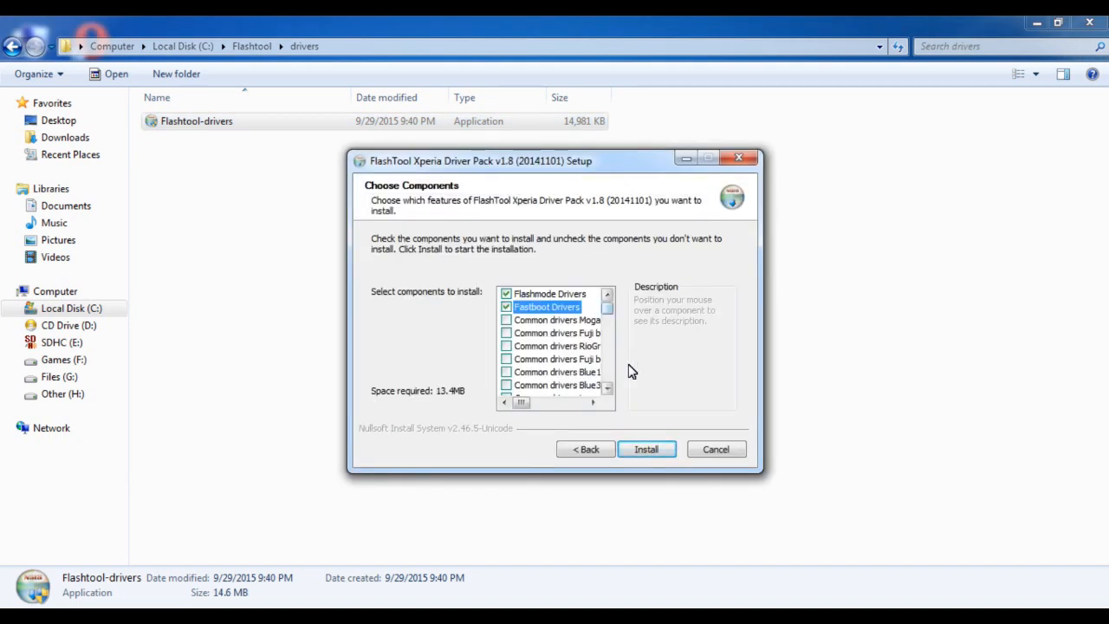
scroll("down", 3)
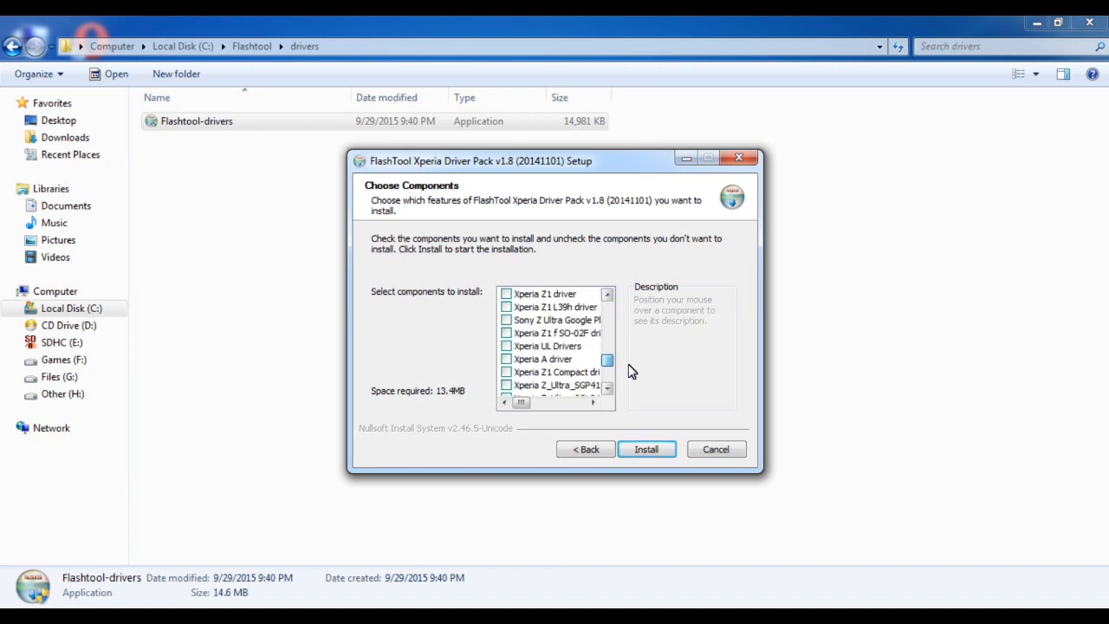
scroll("down", 3)
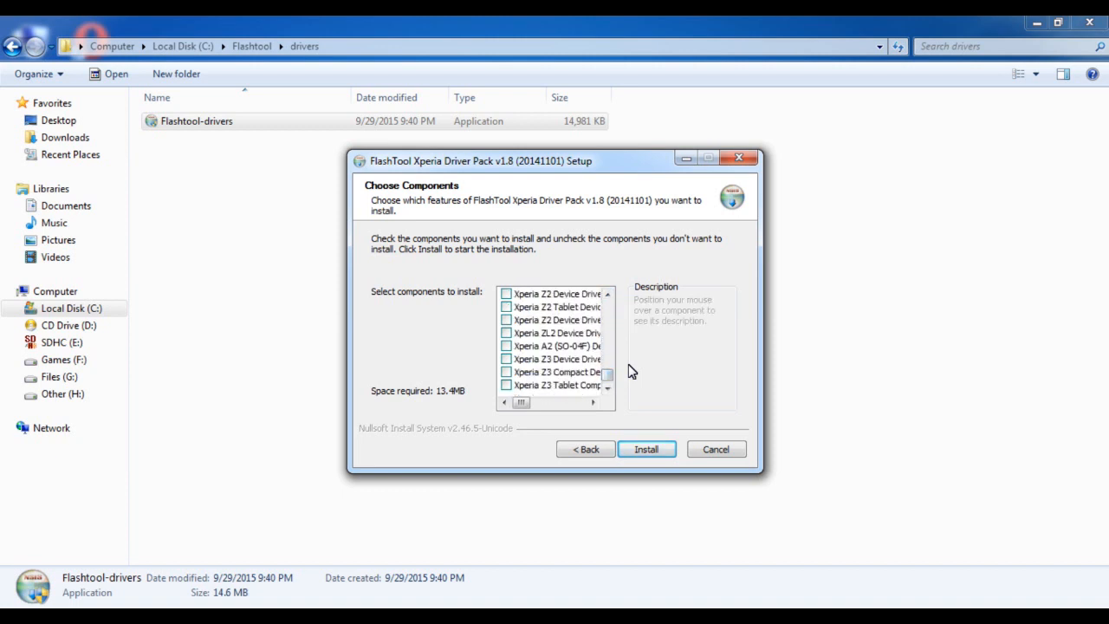
left_click(505, 358)
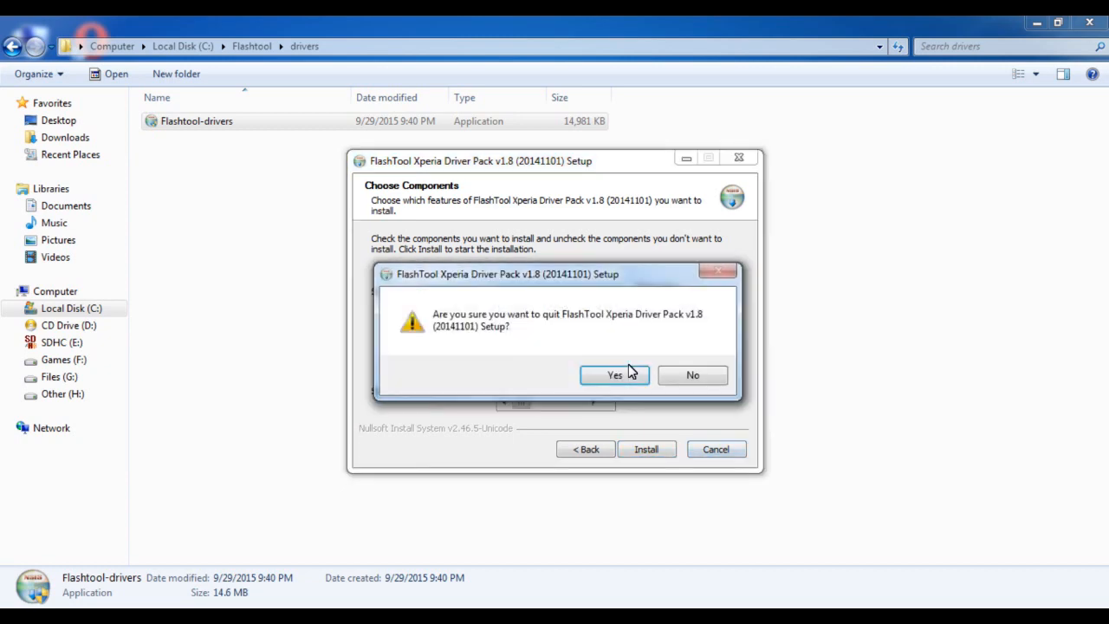
Confirm quitting setup and paste the D6603 .ftf firmware into .flashTool\firmwares.
left_click(613, 374)
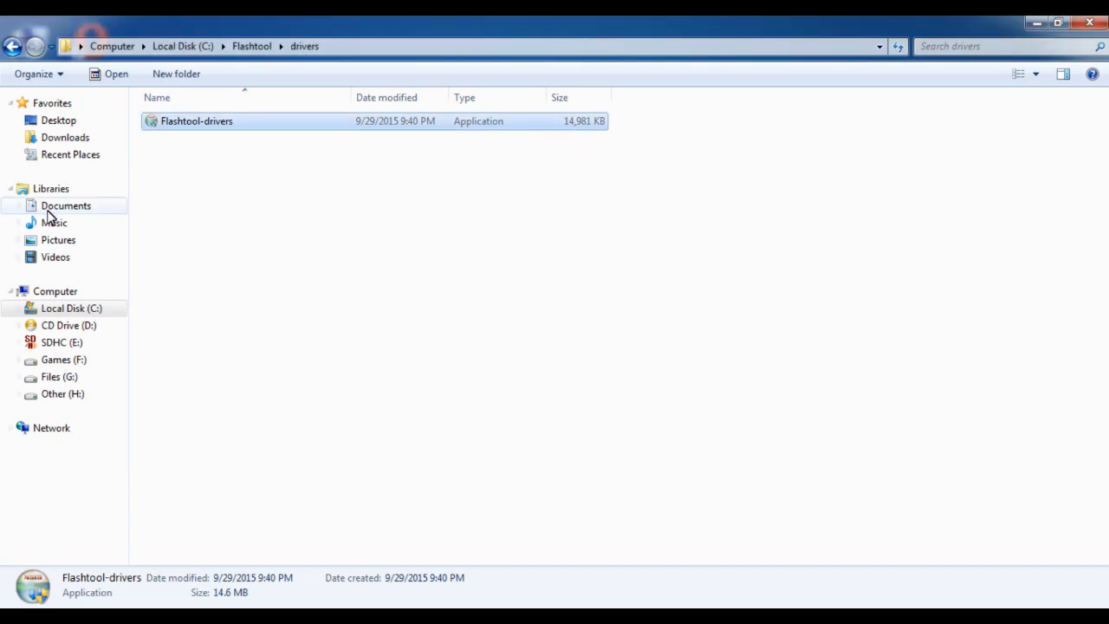
left_click(13, 45)
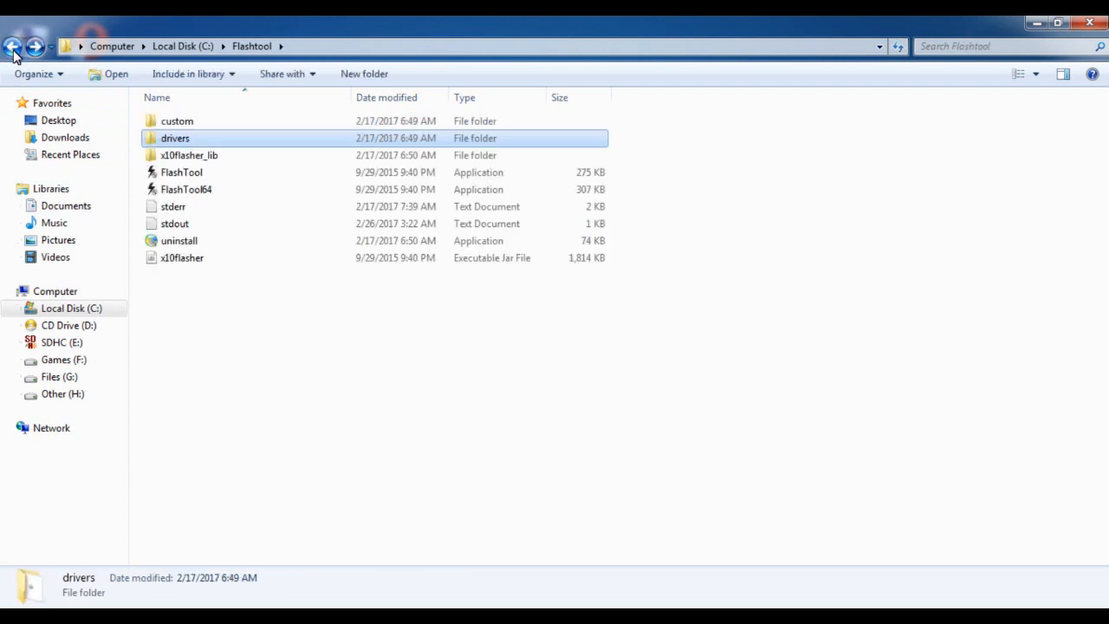
left_click(12, 45)
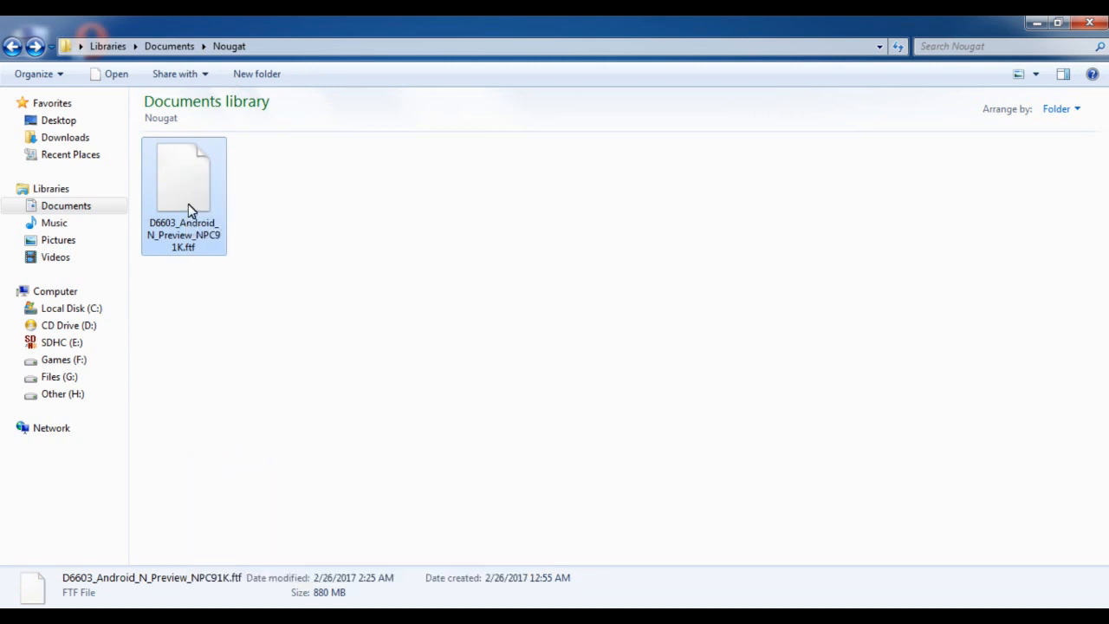
left_click(71, 309)
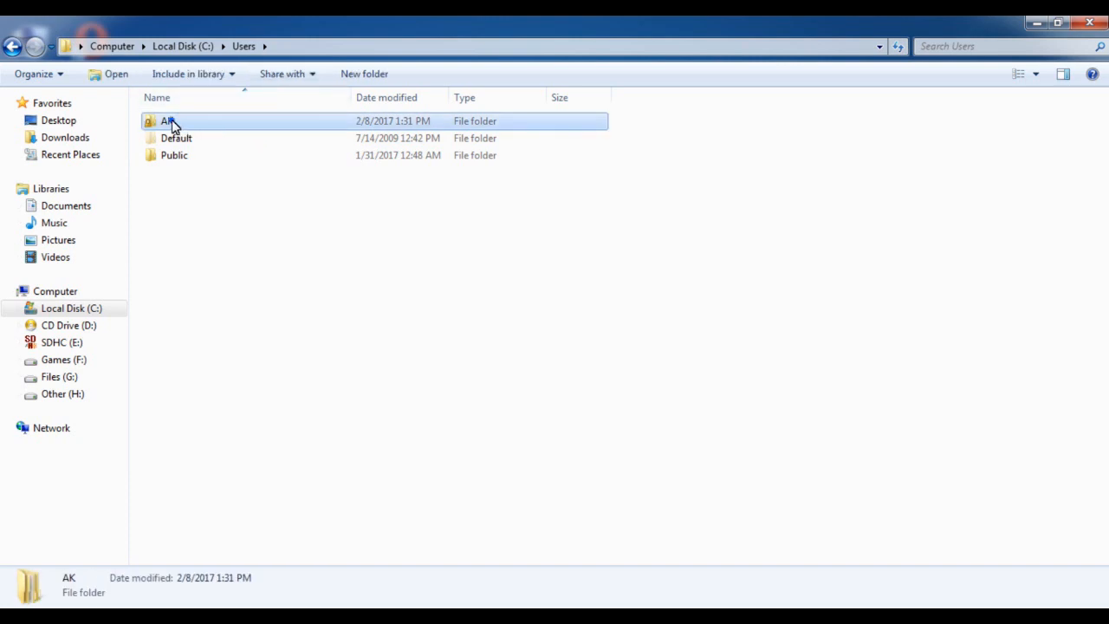
double_click(166, 122)
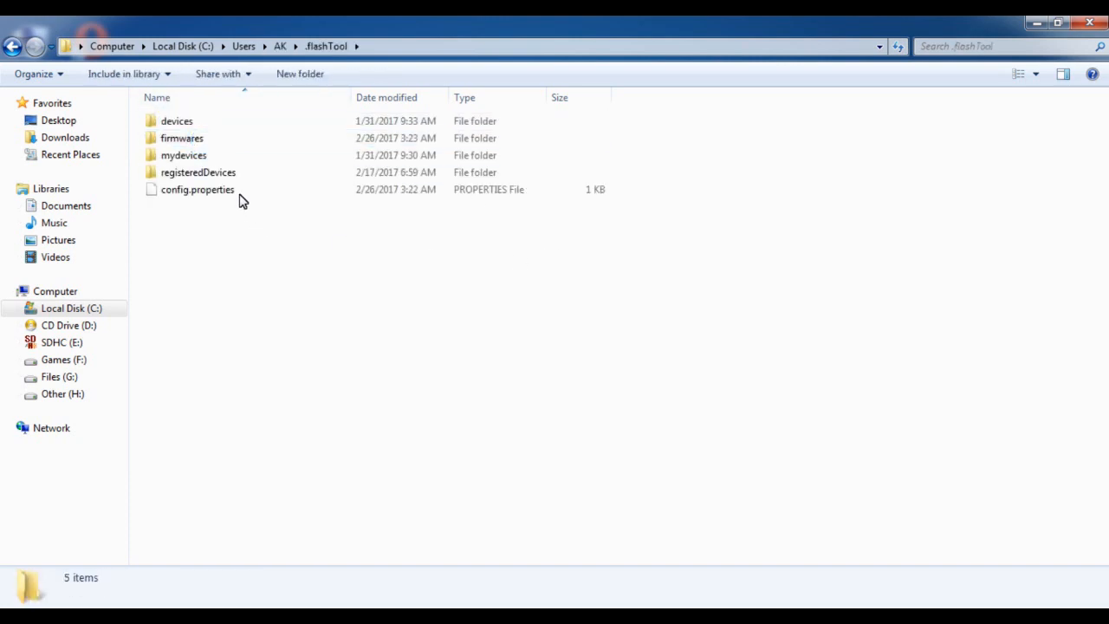
right_click(356, 326)
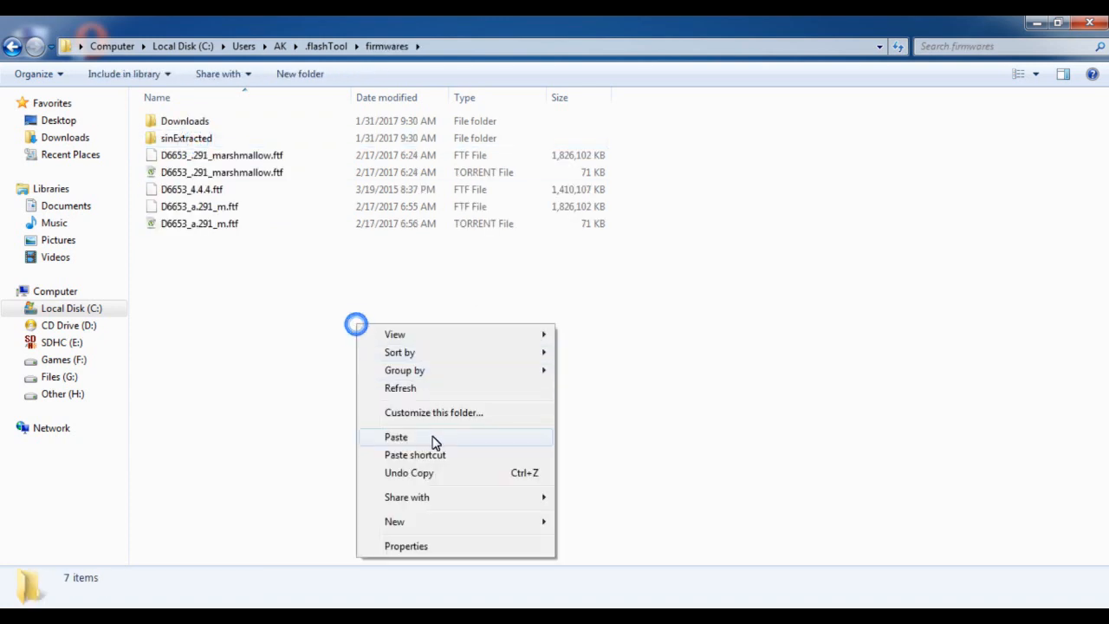
left_click(395, 437)
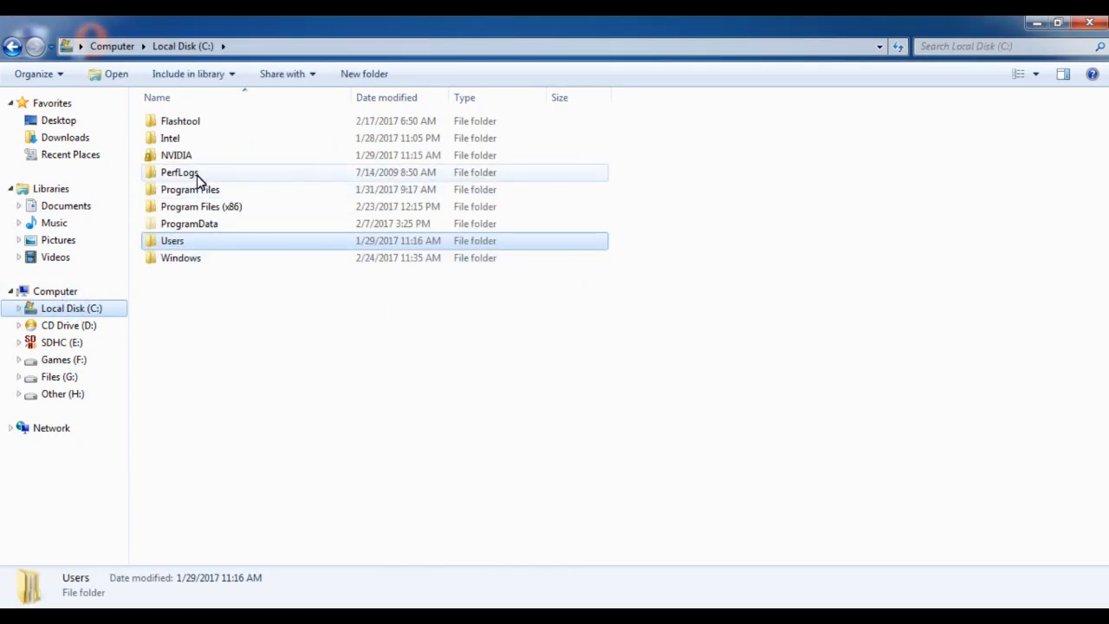
Go to C:\Flashtool and select the FlashTool64 application.
double_click(180, 121)
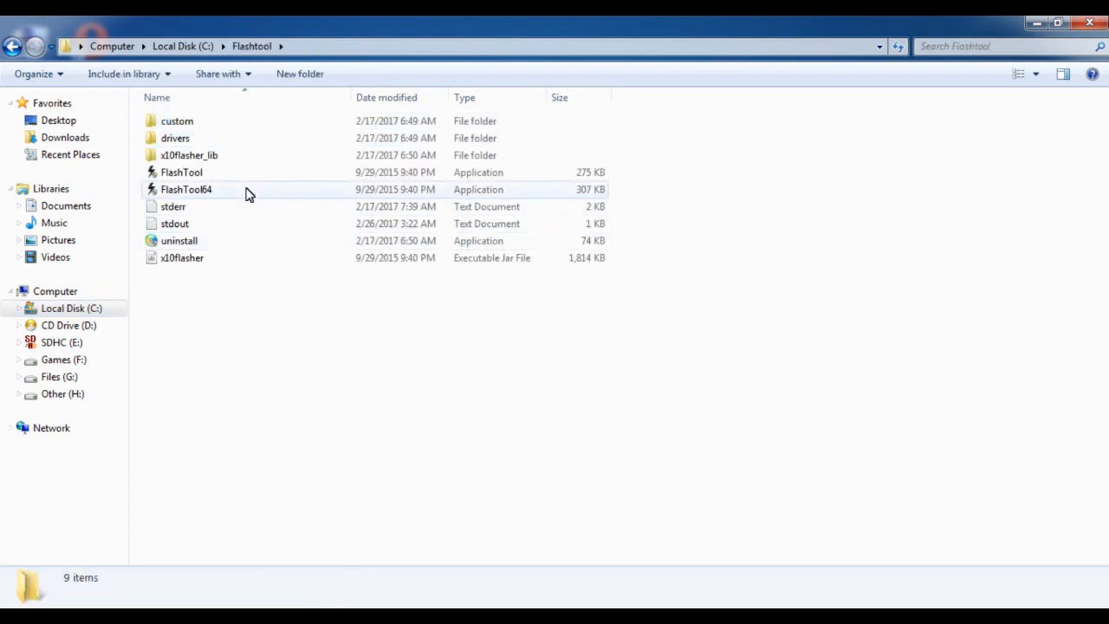
left_click(185, 188)
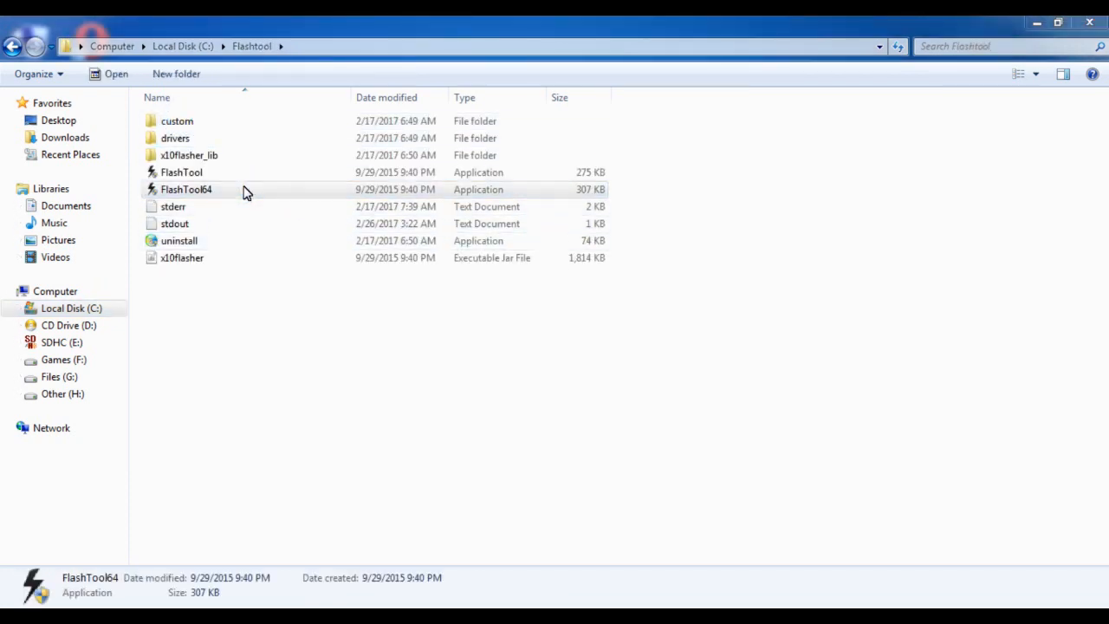
left_click(187, 189)
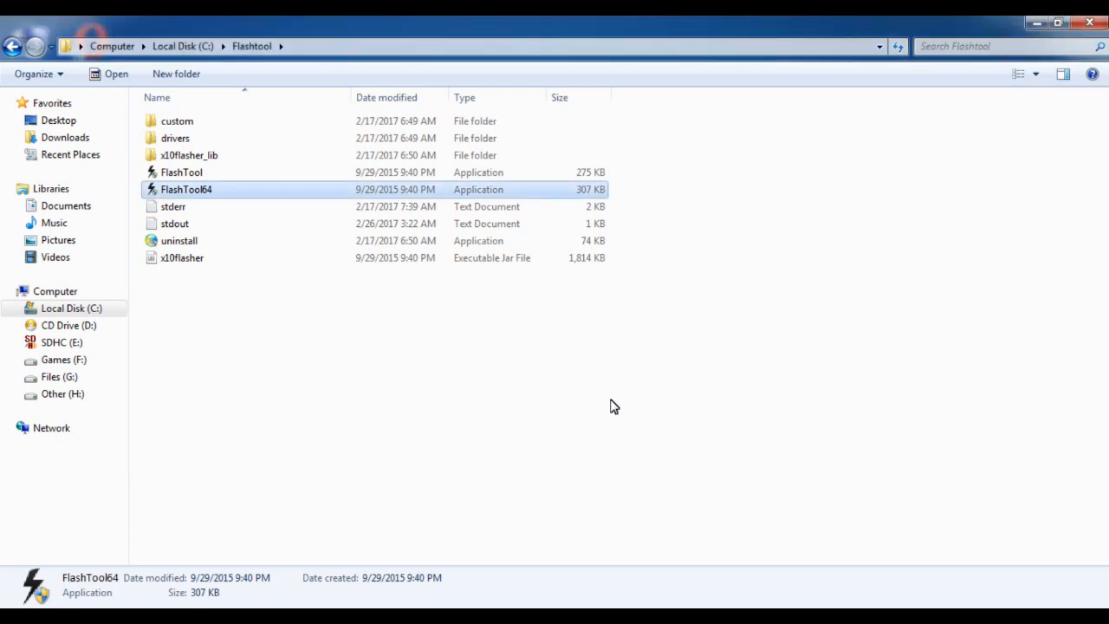
Launch FlashTool64 and start Flash device in Flashmode, reaching the firmware selector.
double_click(187, 189)
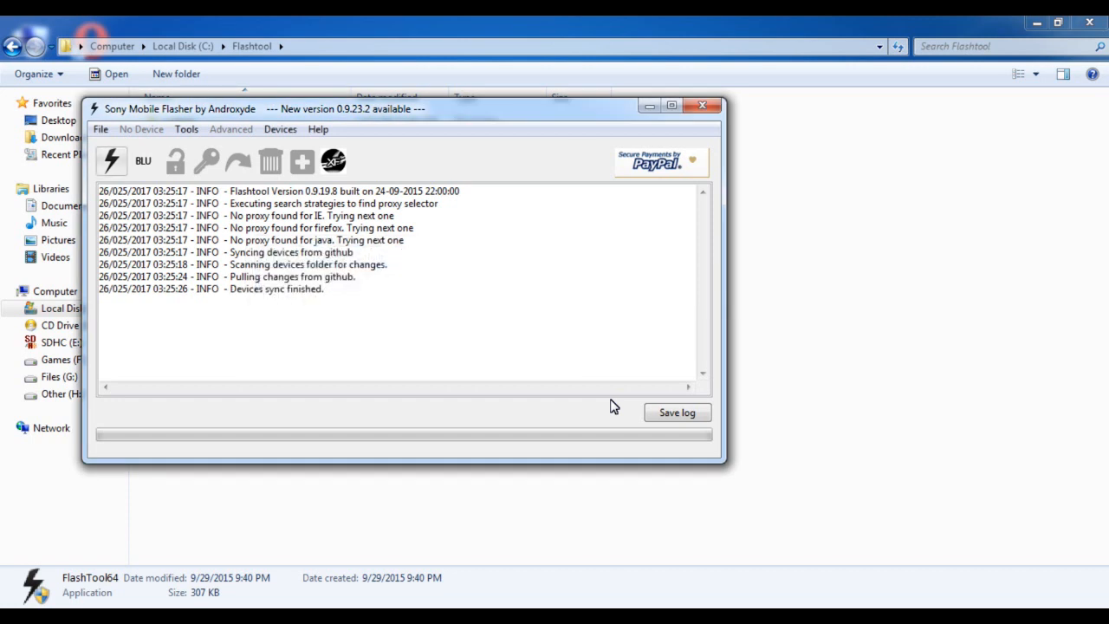
mouse_move(111, 161)
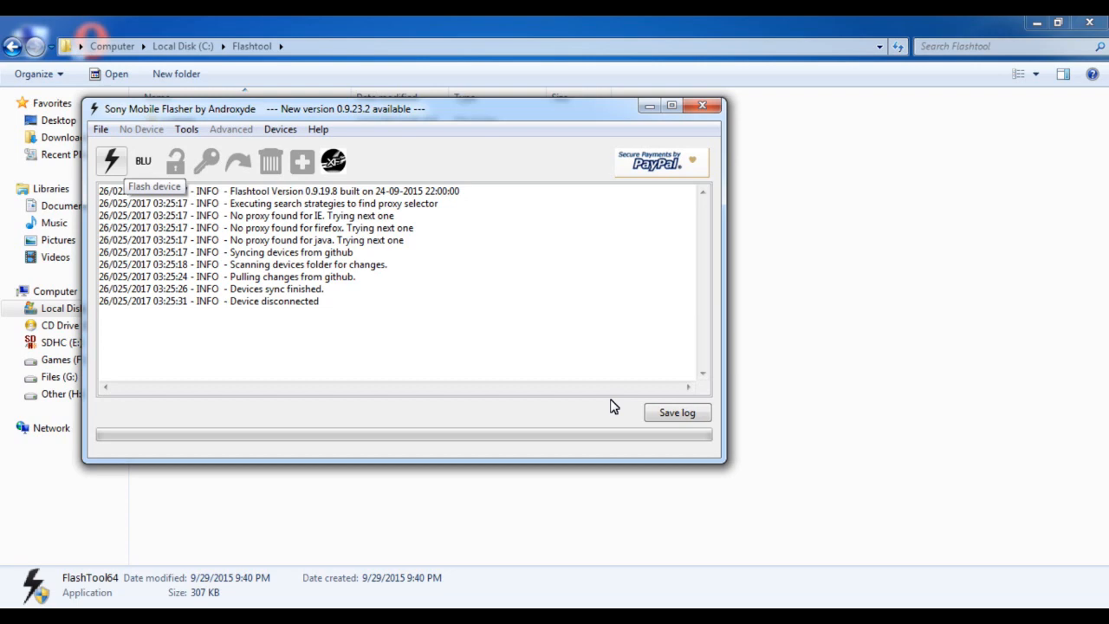
left_click(111, 161)
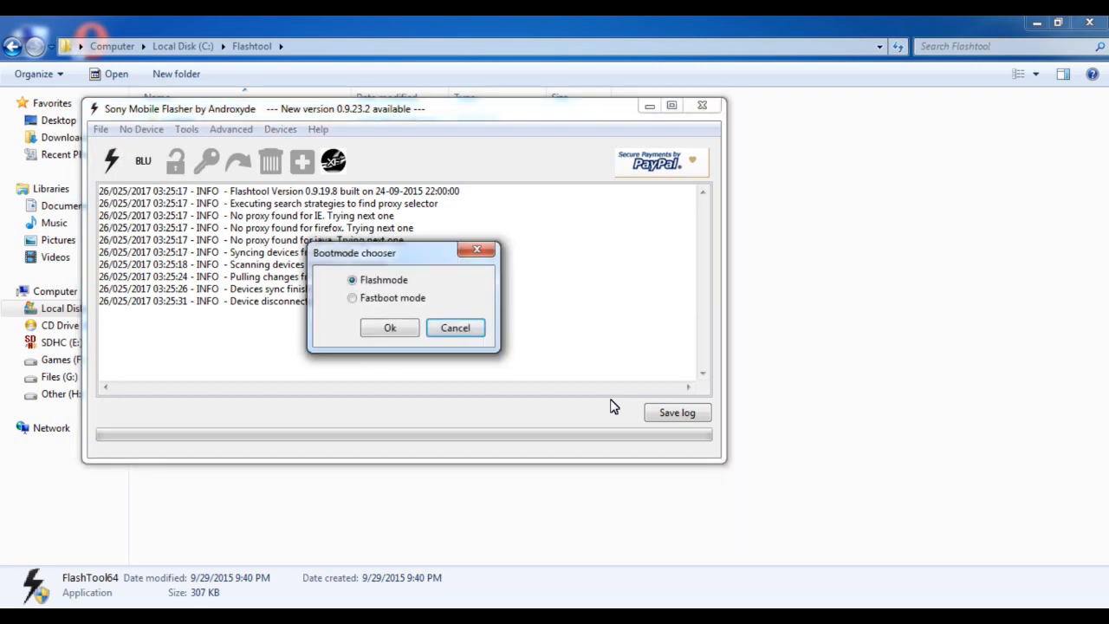
left_click(388, 327)
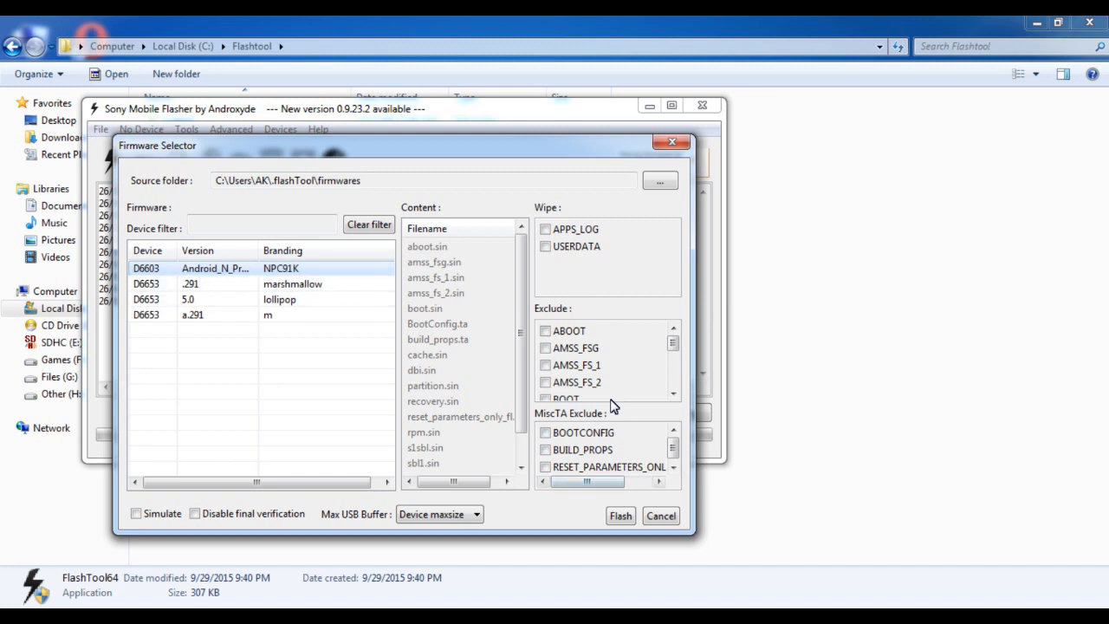
Flash the D6603 Android N Preview bundle until the Wait for Flashmode prompt appears.
left_click(620, 516)
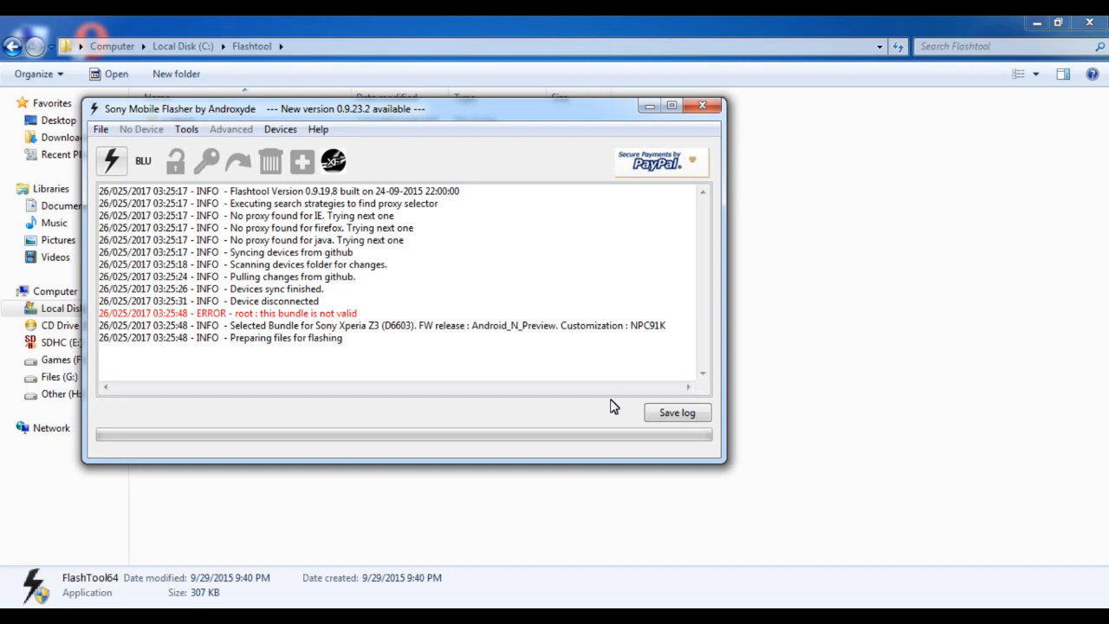
left_click(111, 161)
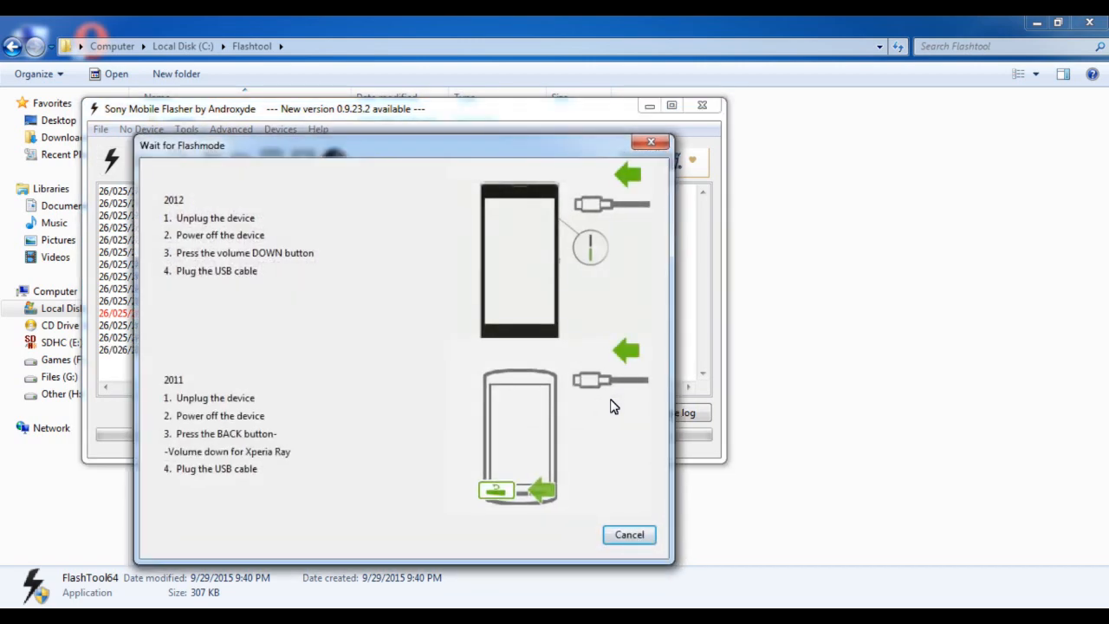